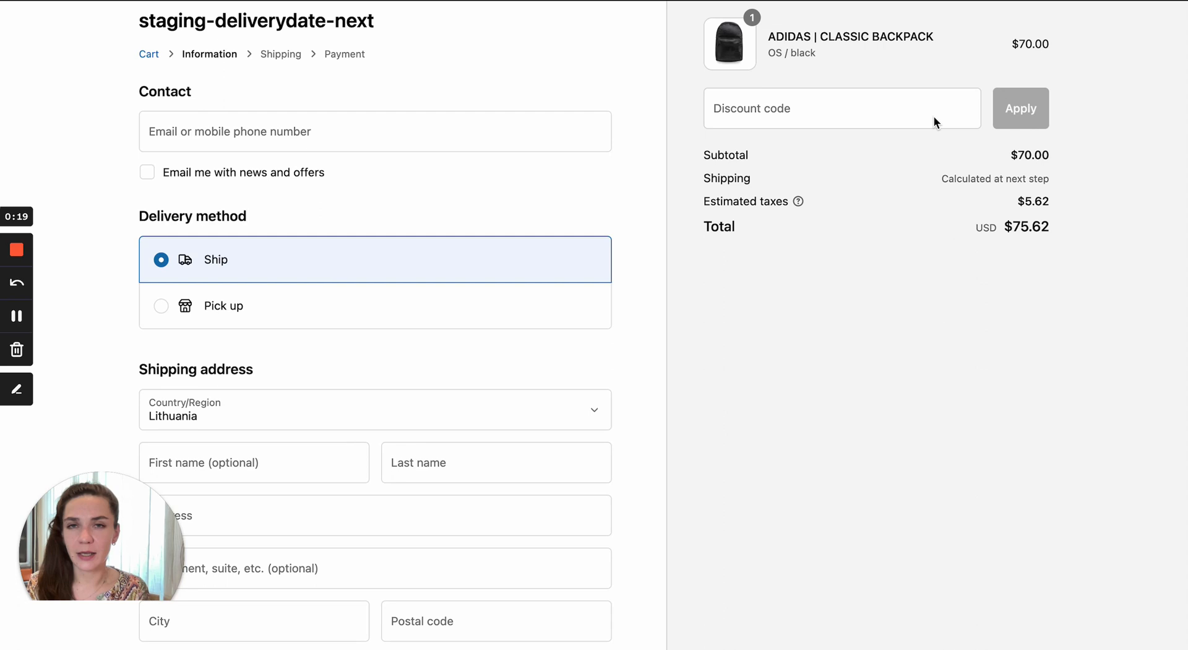
{"action": "mouse_move", "coordinate": [782, 214]}
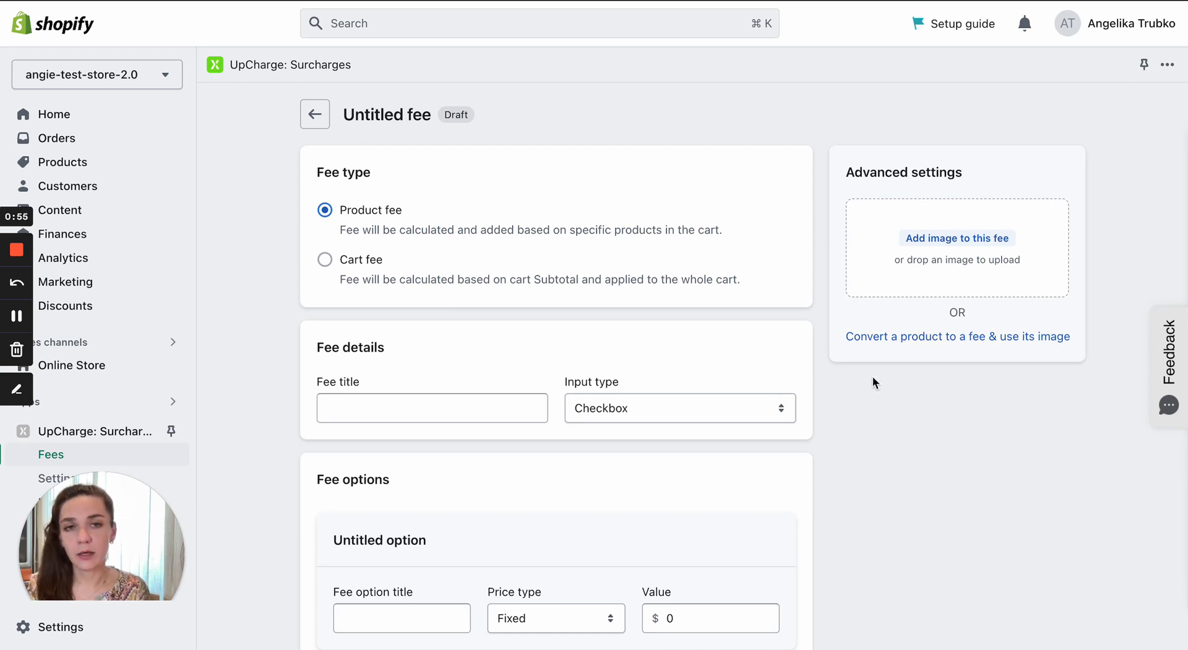
{"action": "mouse_move", "coordinate": [973, 180]}
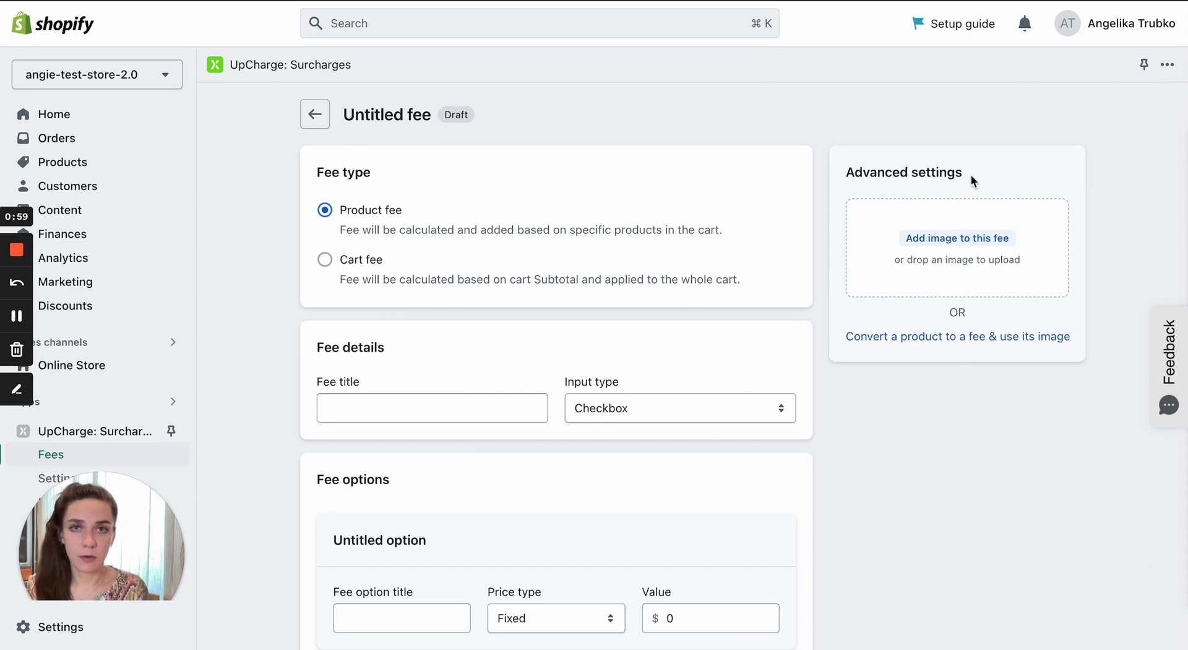
{"action": "mouse_move", "coordinate": [901, 349]}
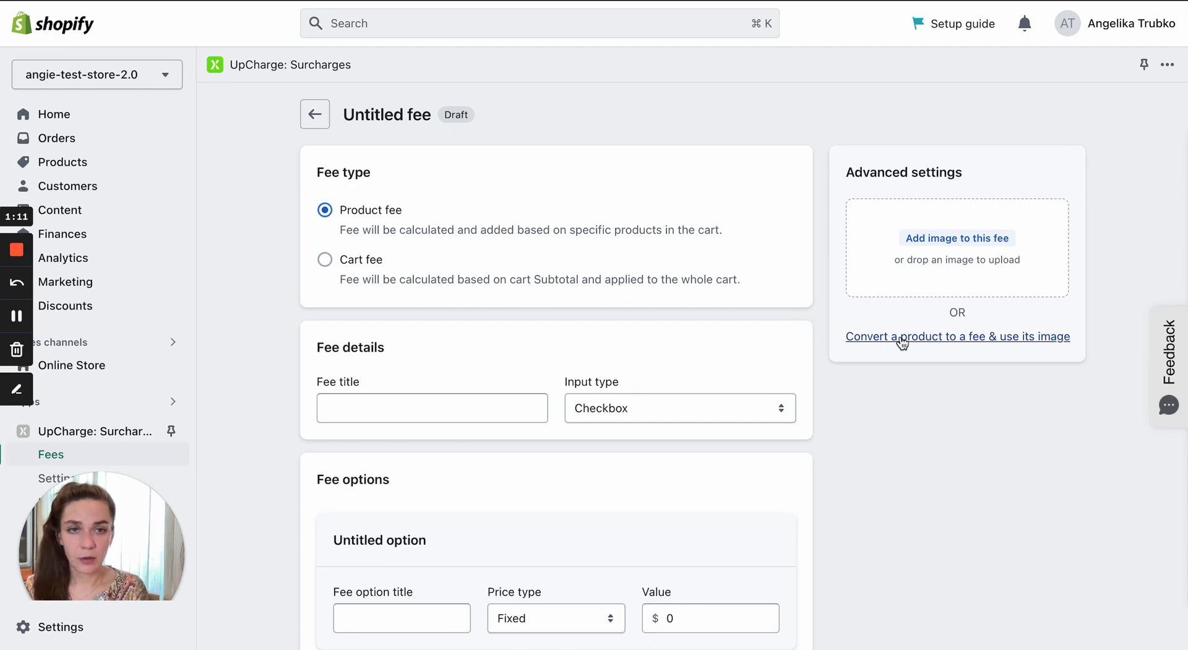
Step: Dismiss the existing-product picker without converting a product into the fee
{"action": "left_click", "coordinate": [957, 335]}
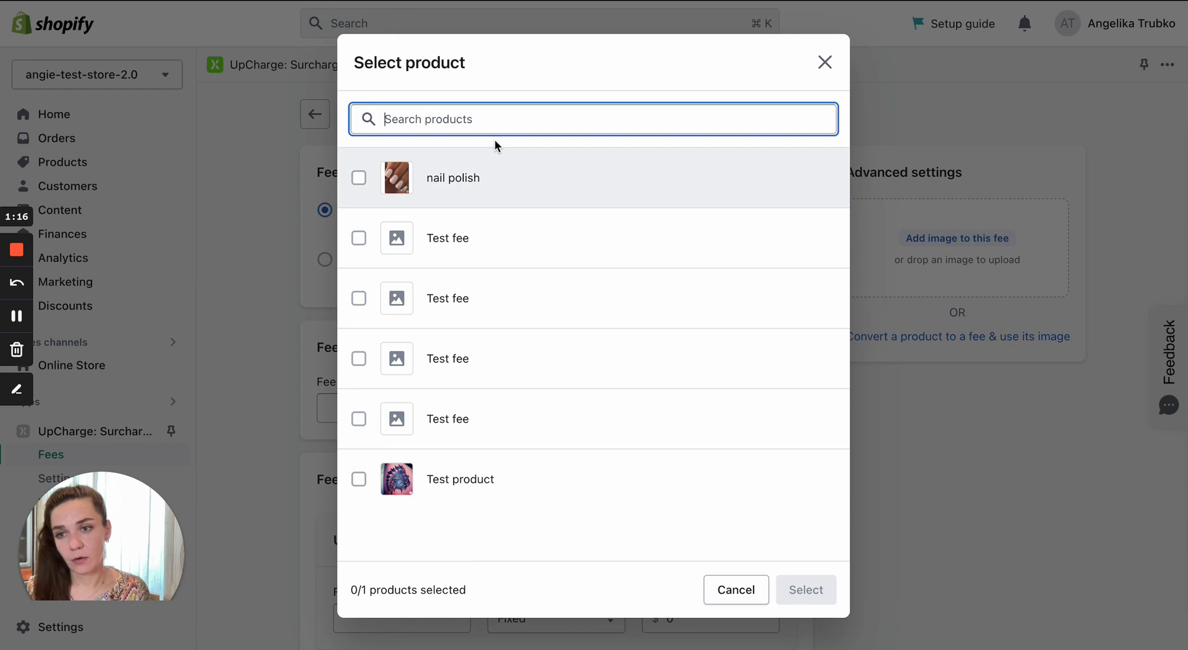
{"action": "mouse_move", "coordinate": [475, 369]}
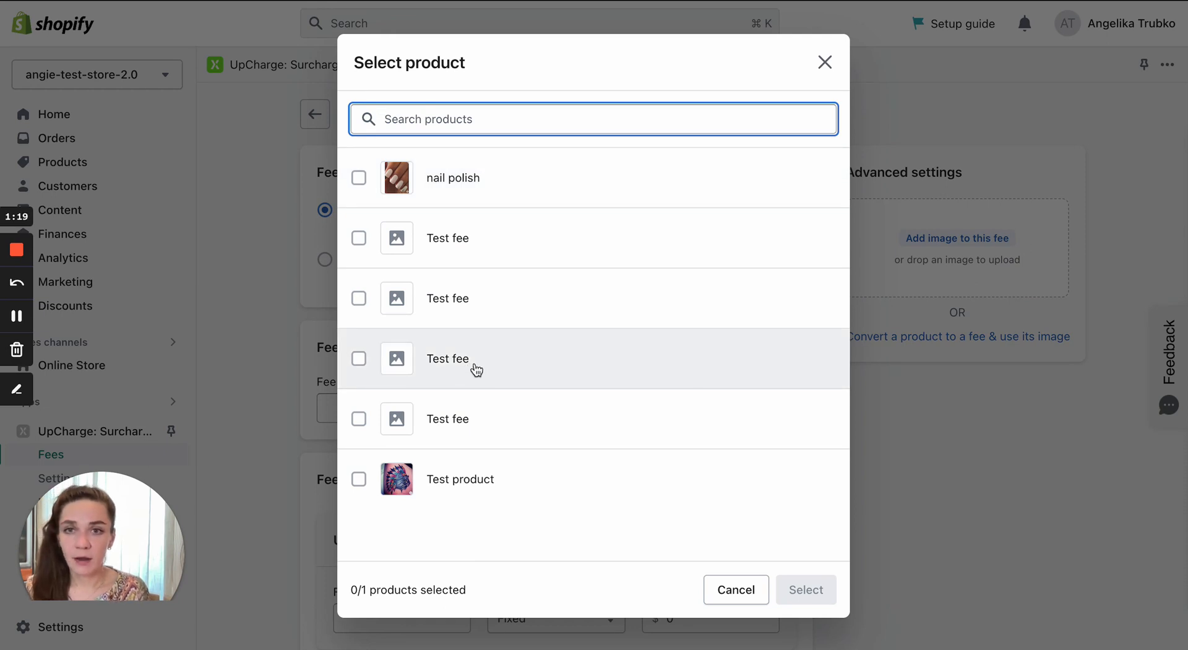
{"action": "mouse_move", "coordinate": [453, 177]}
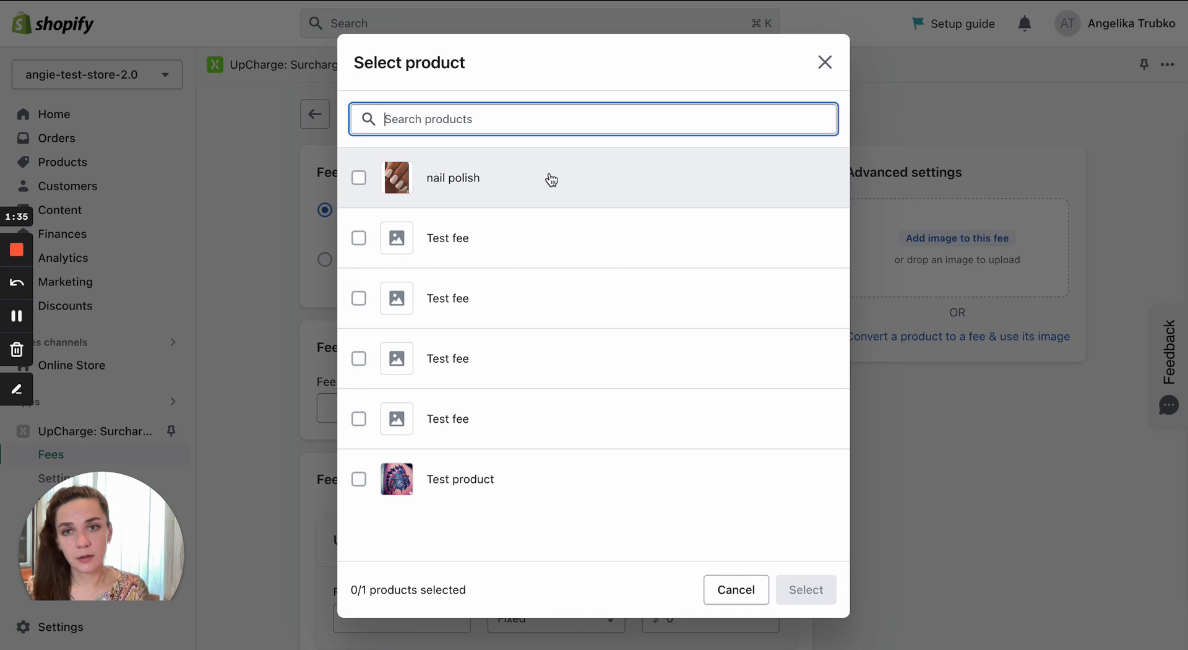
{"action": "mouse_move", "coordinate": [494, 186]}
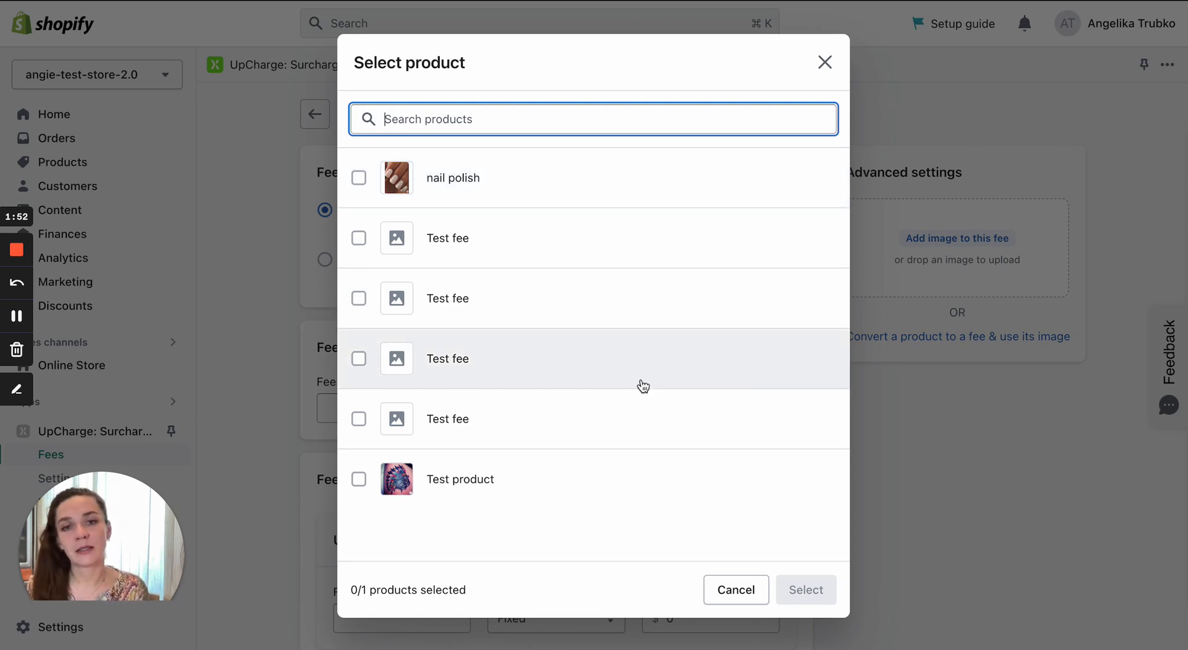
{"action": "left_click", "coordinate": [734, 589]}
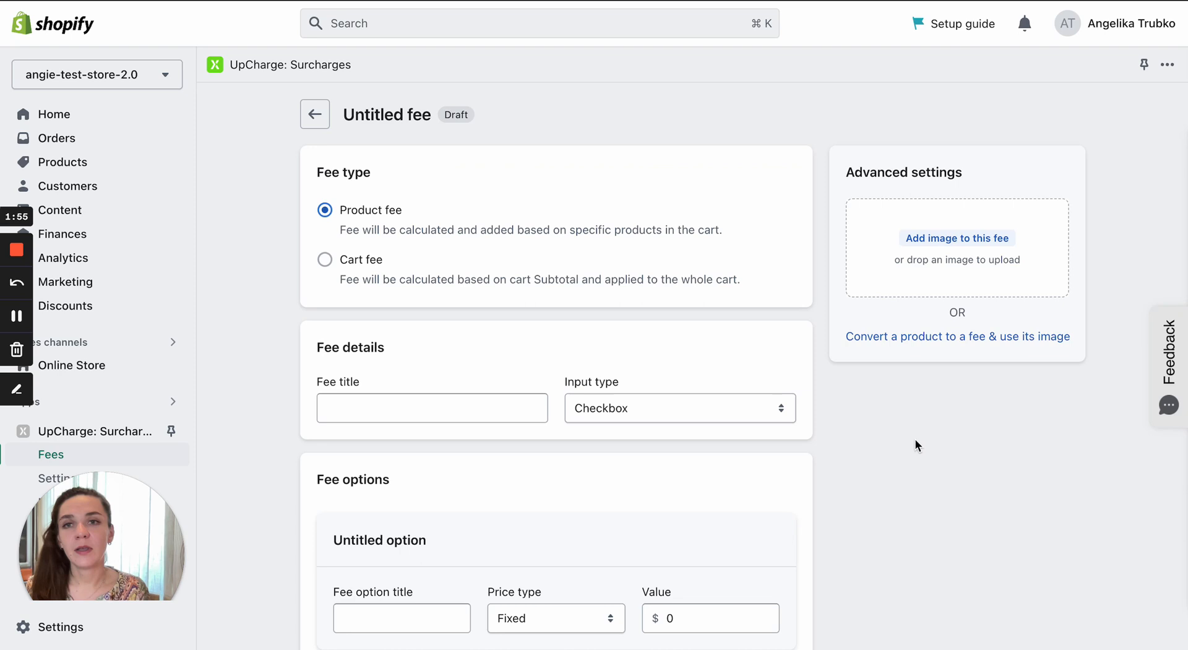
{"action": "mouse_move", "coordinate": [913, 442]}
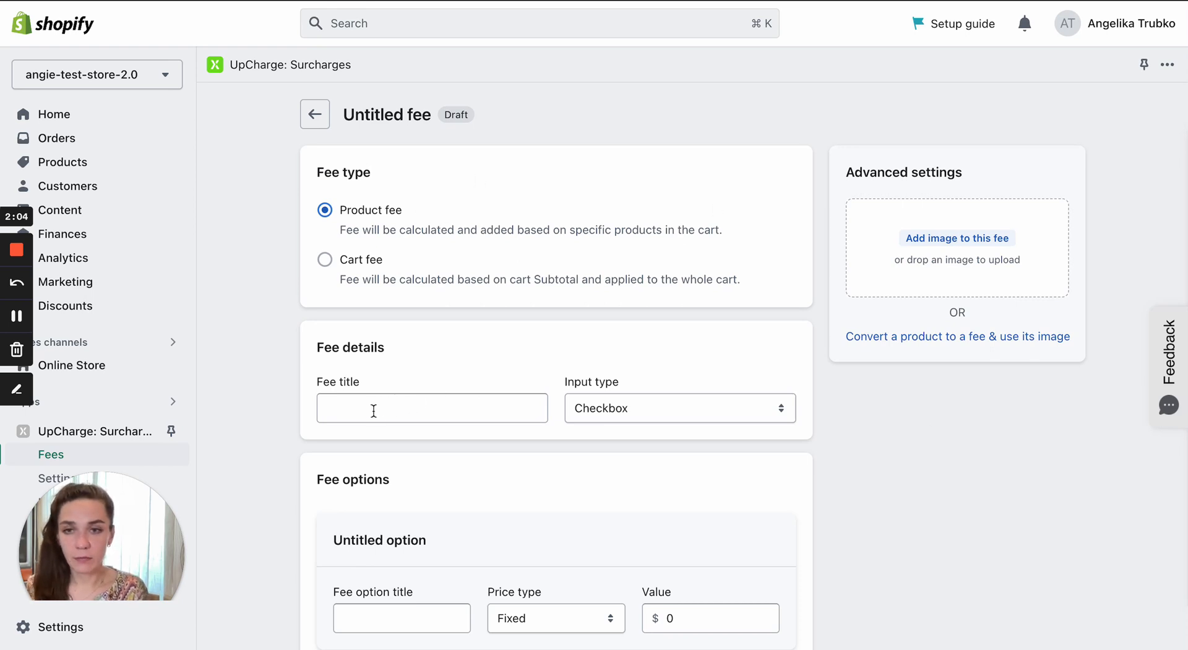
Step: Name the fee 'Test fee' with a $1 fixed option 'test value' and save it
{"action": "type", "text": "T"}
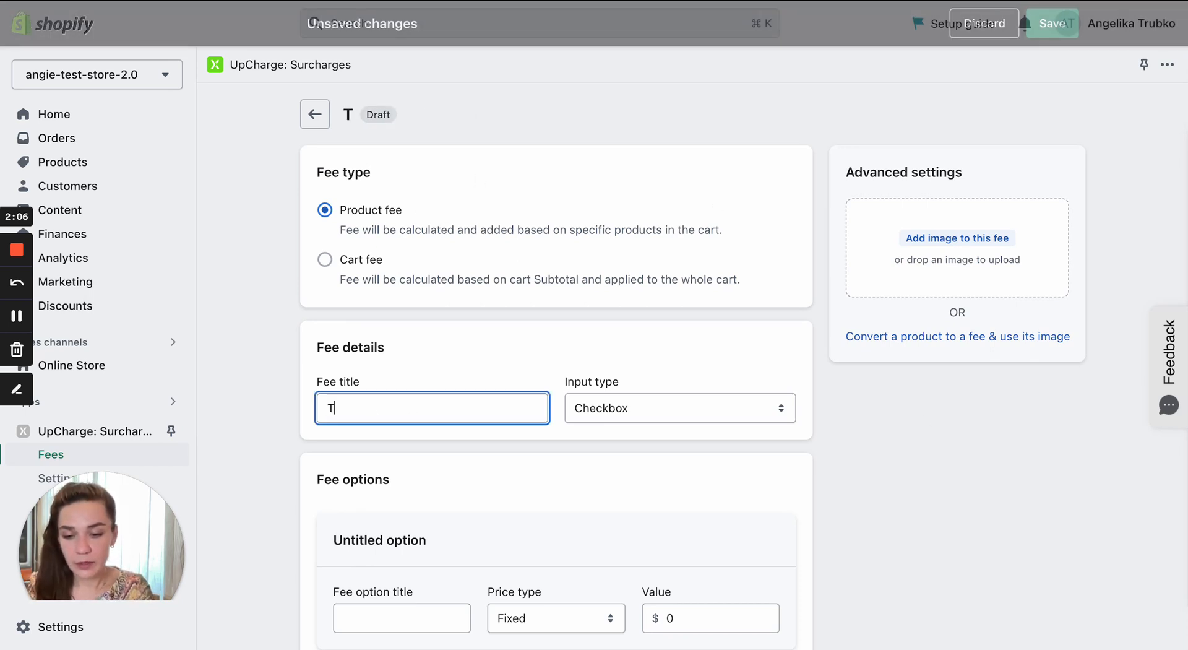
{"action": "type", "text": "est fe"}
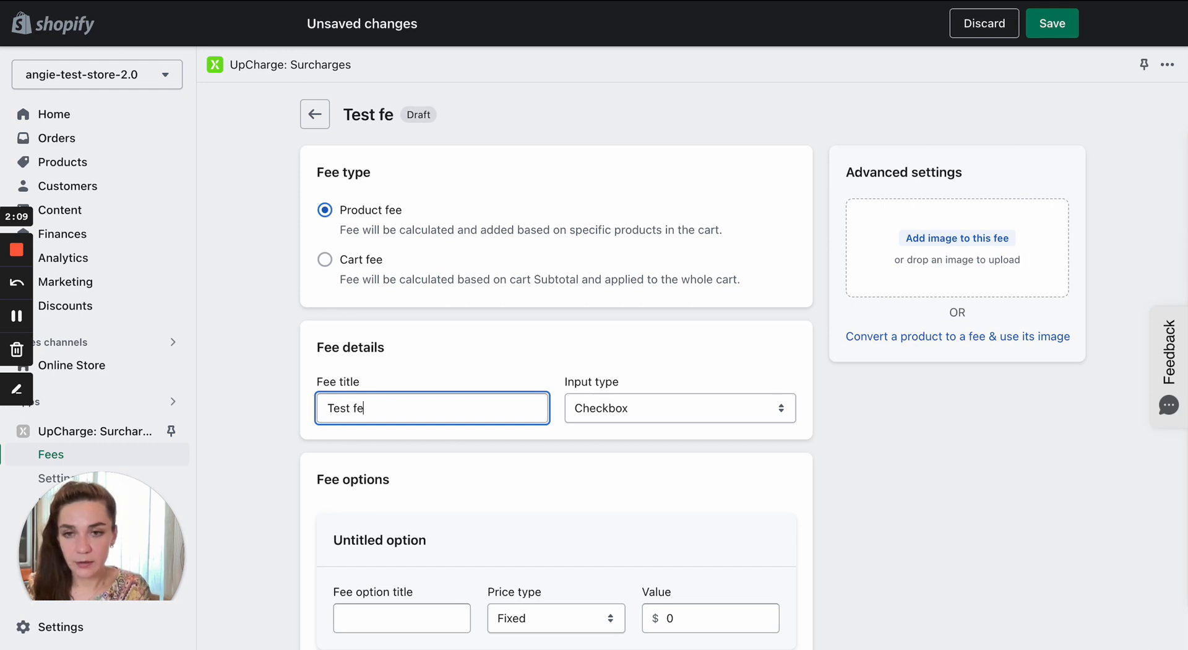
{"action": "type", "text": "test value"}
{"action": "left_click", "coordinate": [711, 619]}
{"action": "type", "text": "1"}
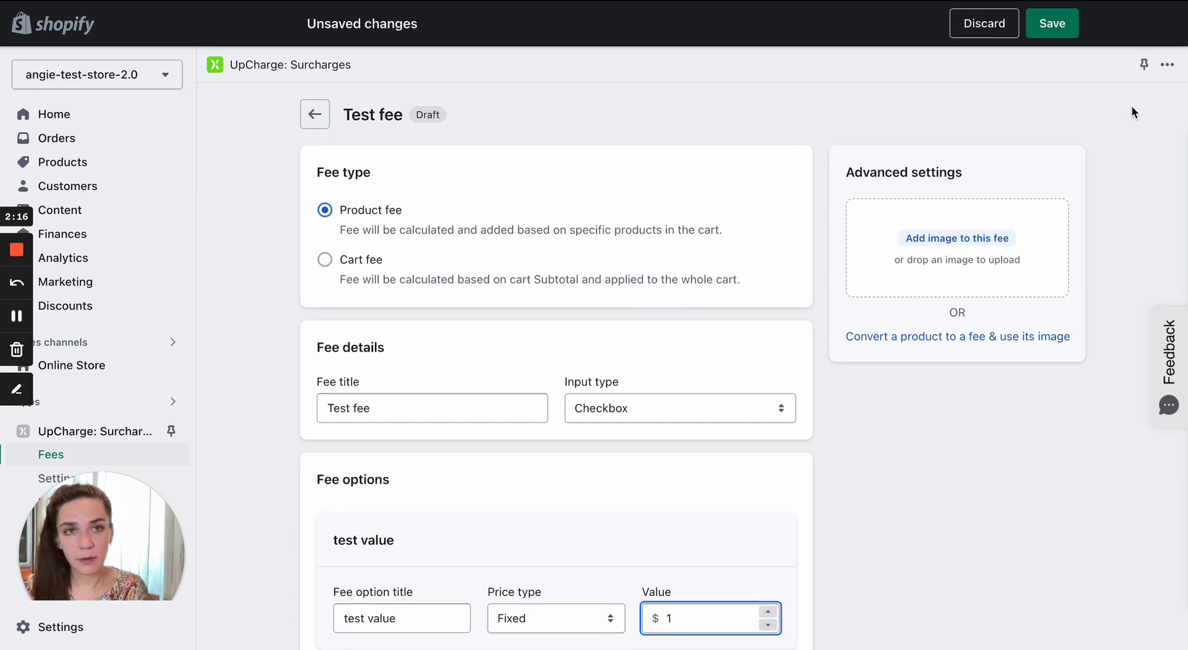
{"action": "left_click", "coordinate": [1053, 22]}
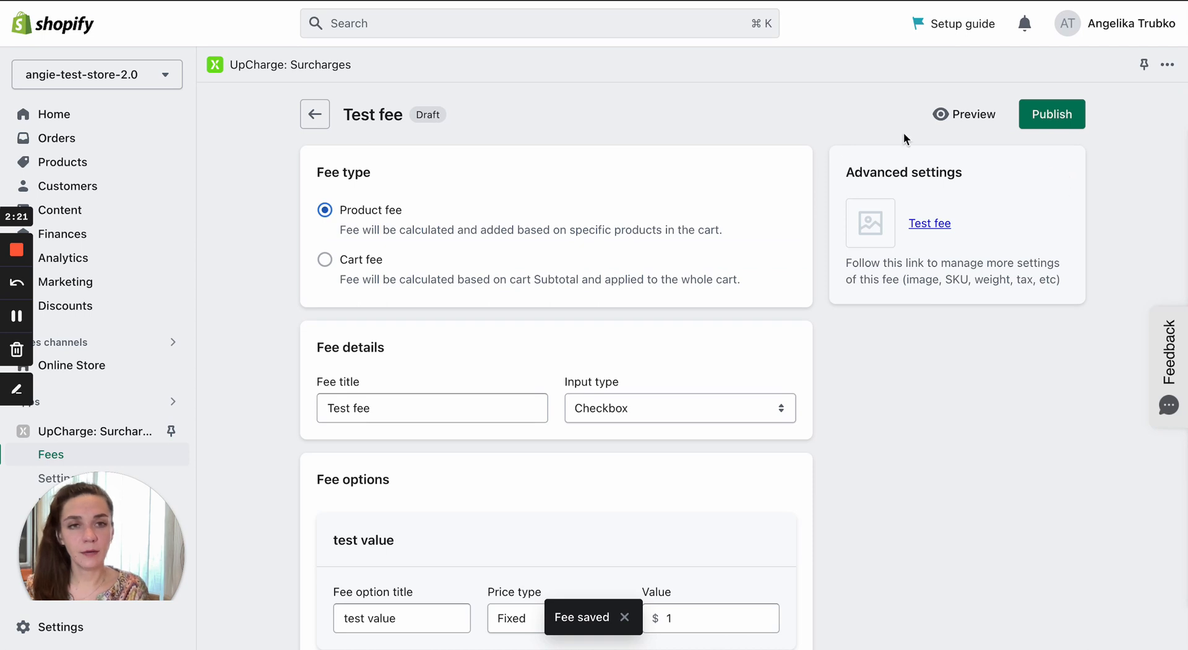
{"action": "mouse_move", "coordinate": [991, 235]}
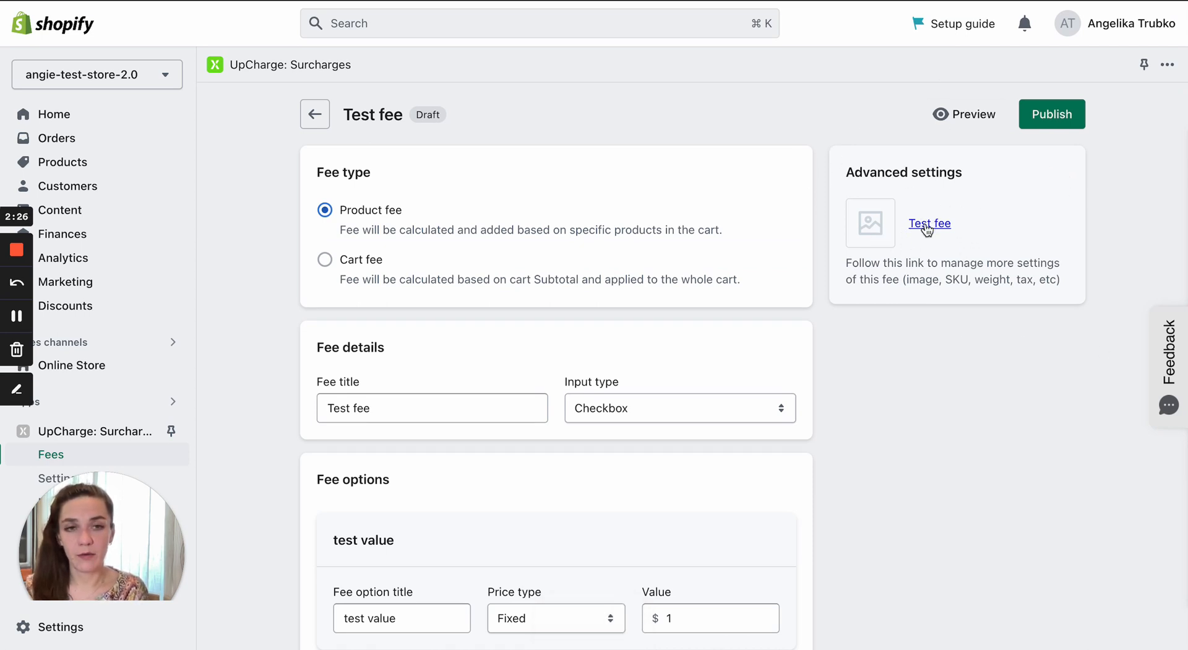
{"action": "mouse_move", "coordinate": [493, 122]}
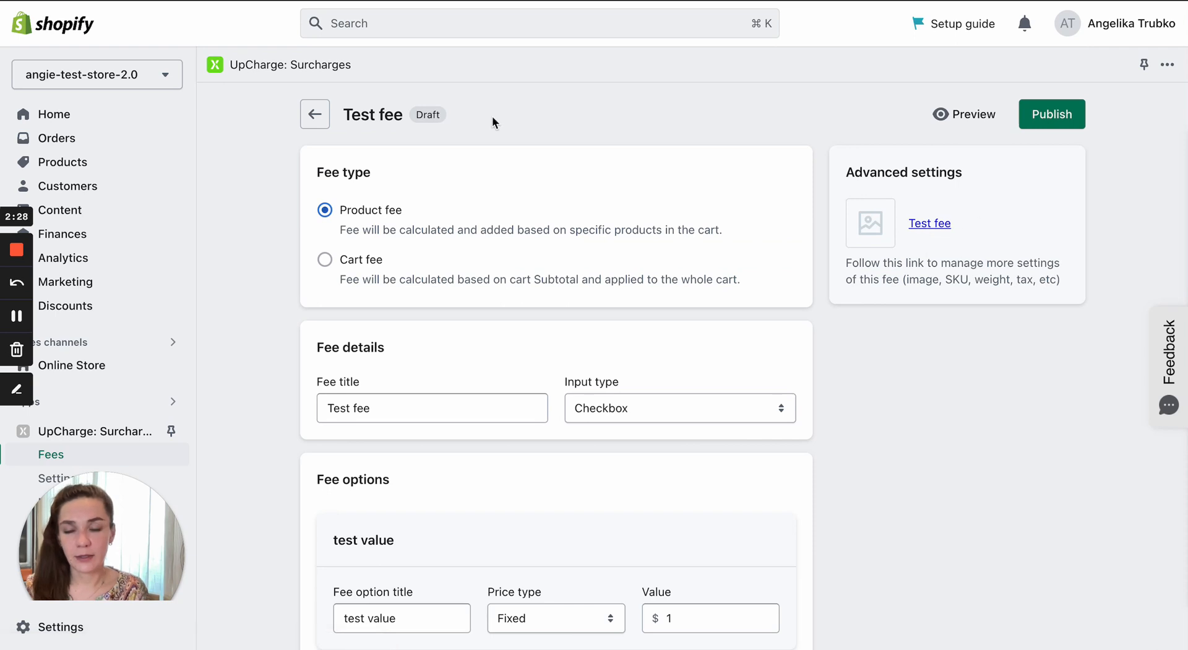
{"action": "mouse_move", "coordinate": [929, 223]}
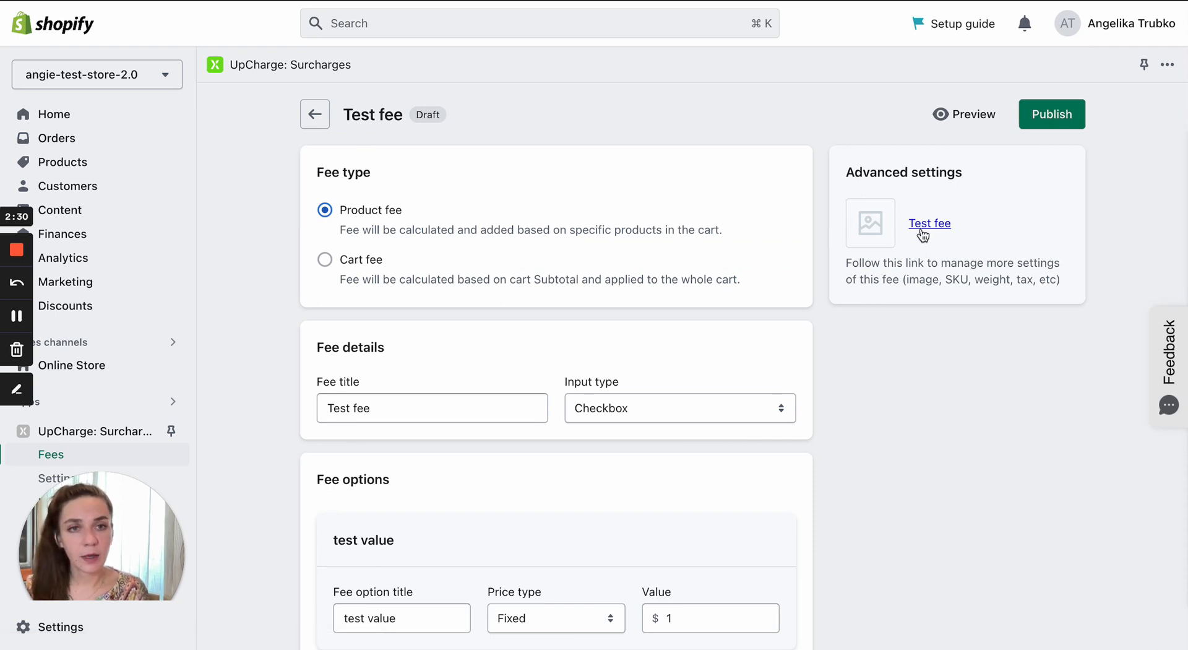
Step: Follow the saved fee's link to its auto-generated 'Test fee' product
{"action": "left_click", "coordinate": [63, 161]}
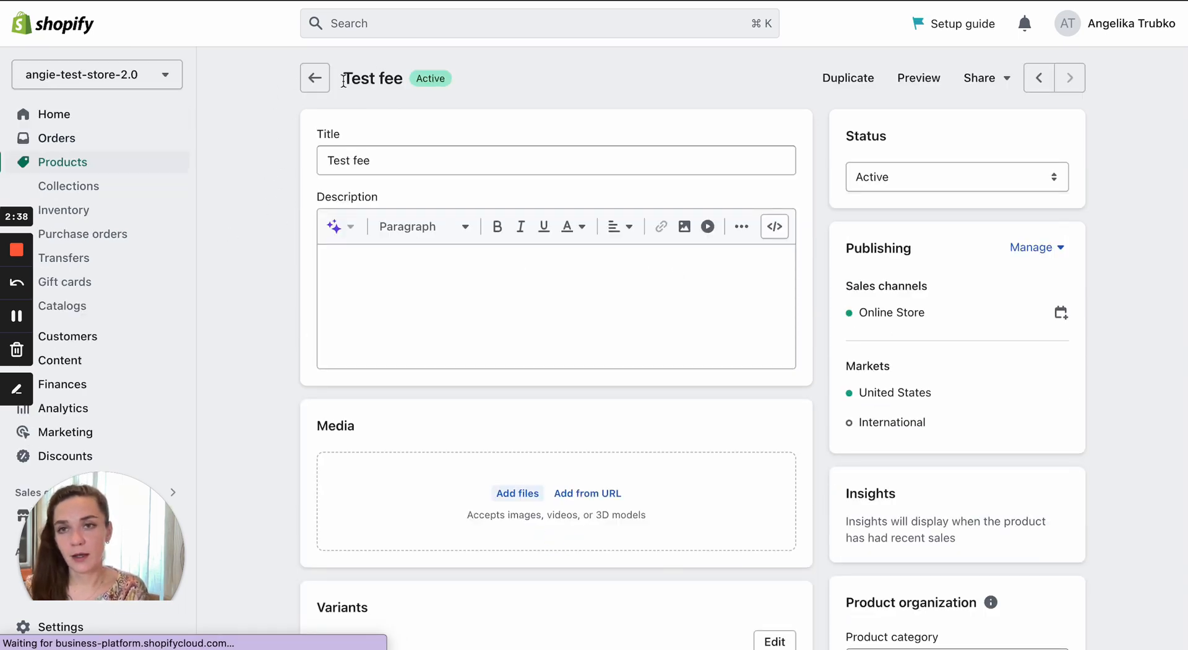
Step: Review the Test fee product's $1.00 'test value' variant and its mws_fee_generated type and tag
{"action": "scroll", "scroll_direction": "down", "scroll_amount": 3}
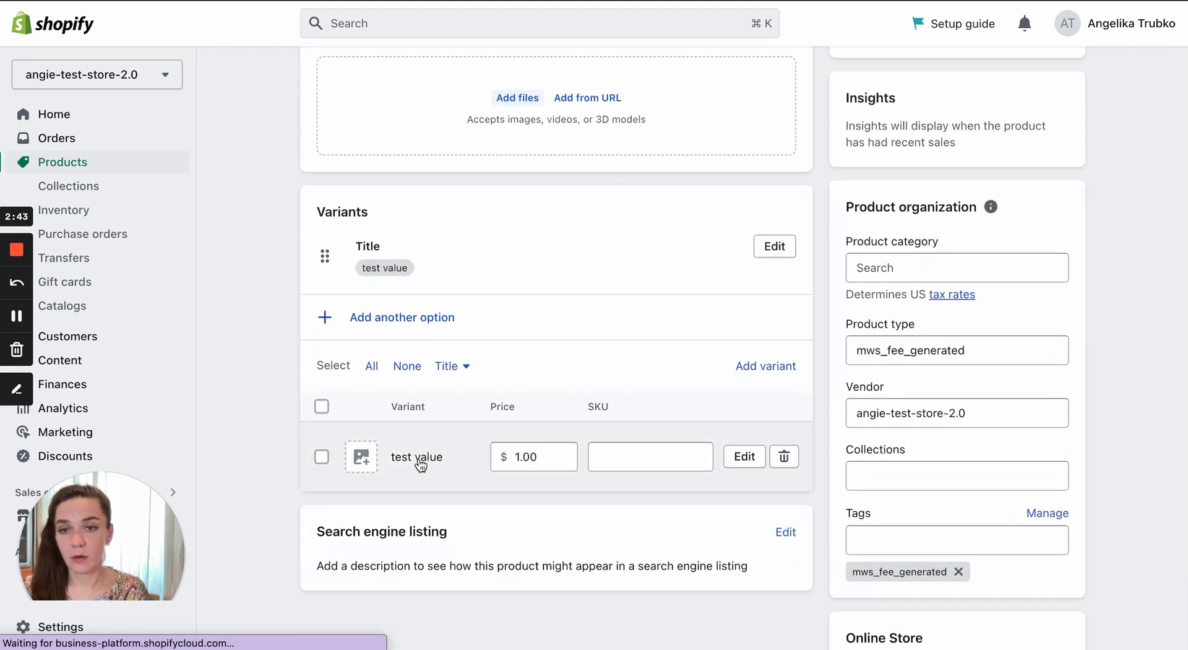
{"action": "mouse_move", "coordinate": [401, 465]}
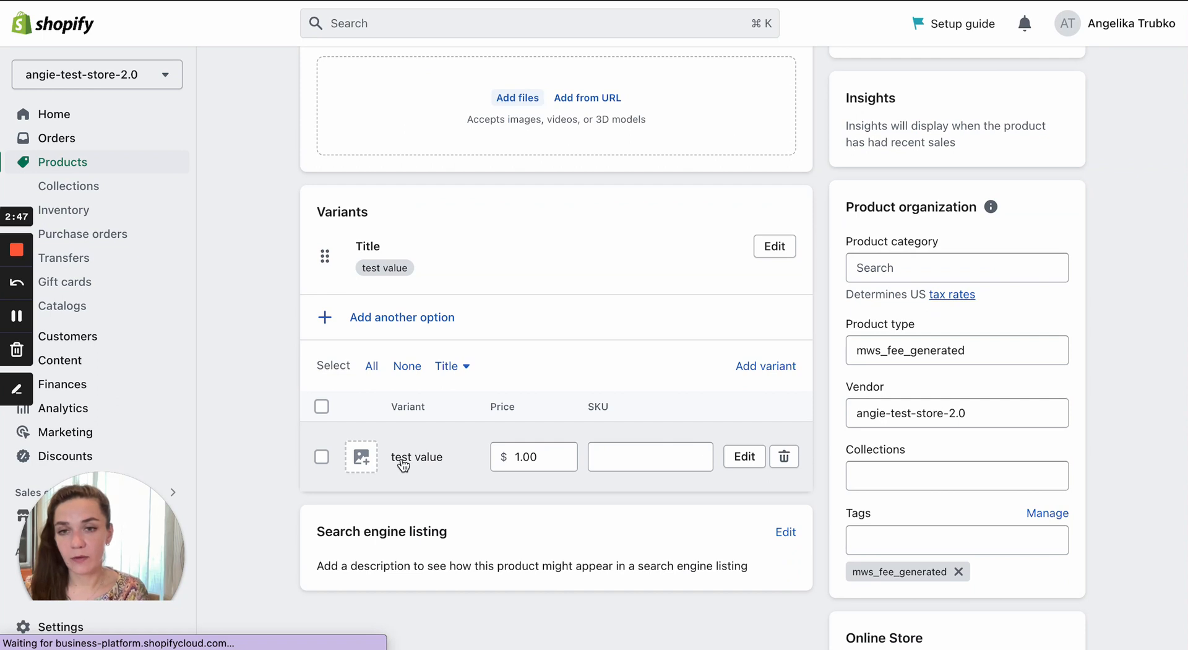
{"action": "mouse_move", "coordinate": [427, 465]}
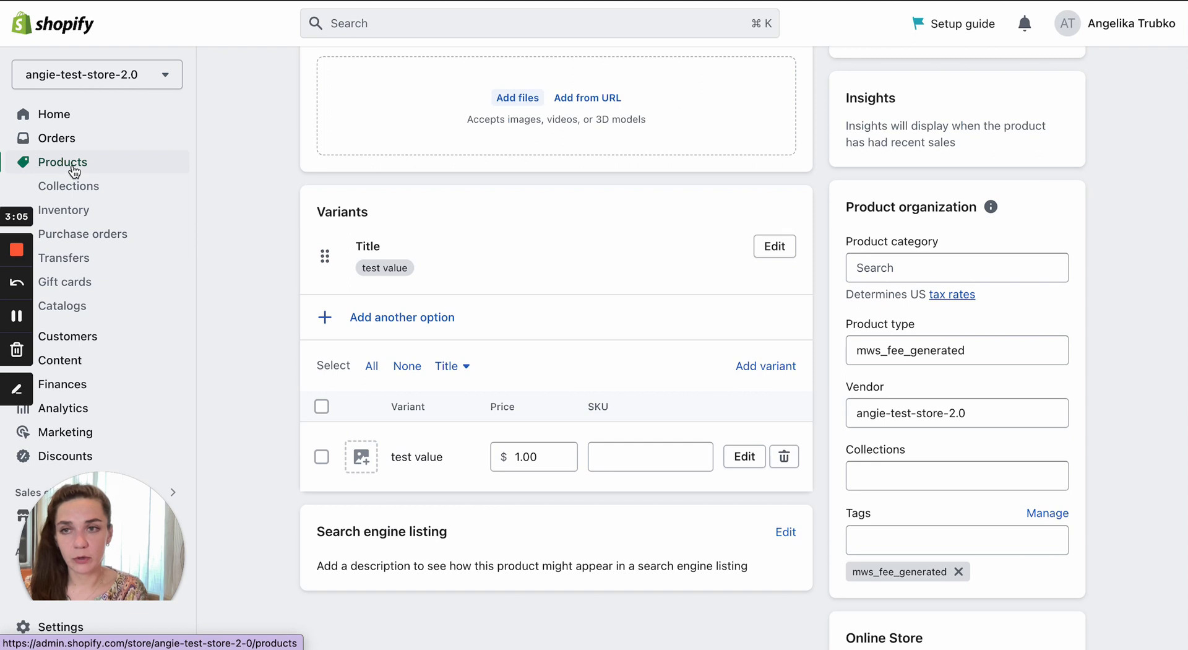
{"action": "left_click", "coordinate": [62, 161]}
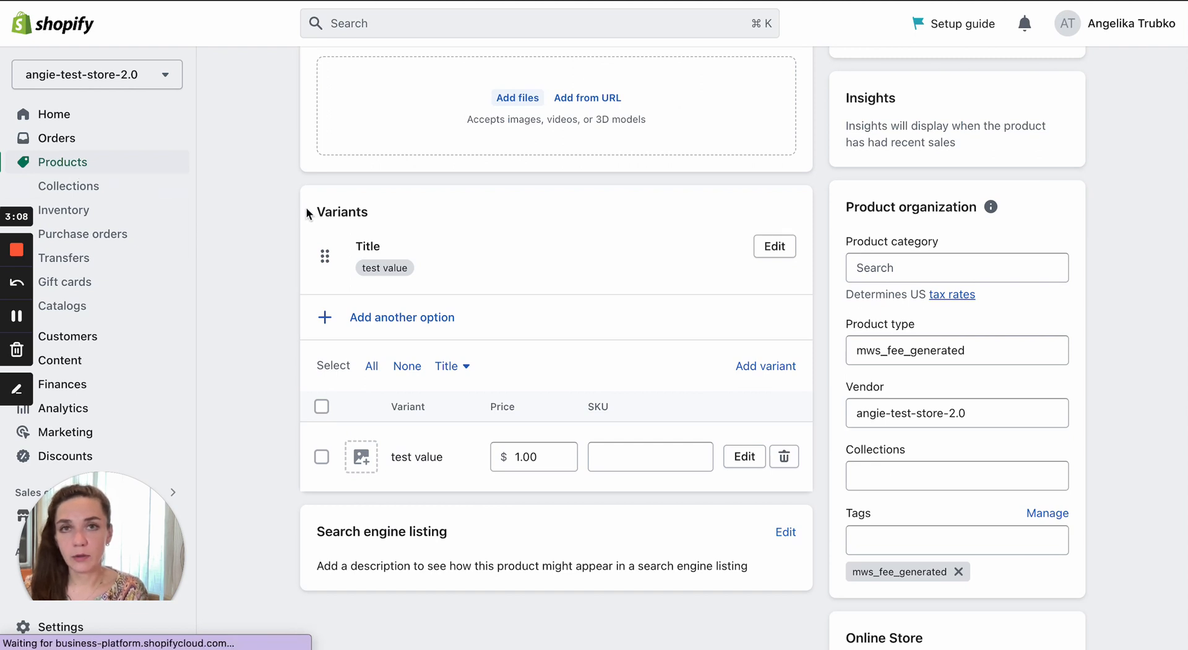
{"action": "mouse_move", "coordinate": [974, 357]}
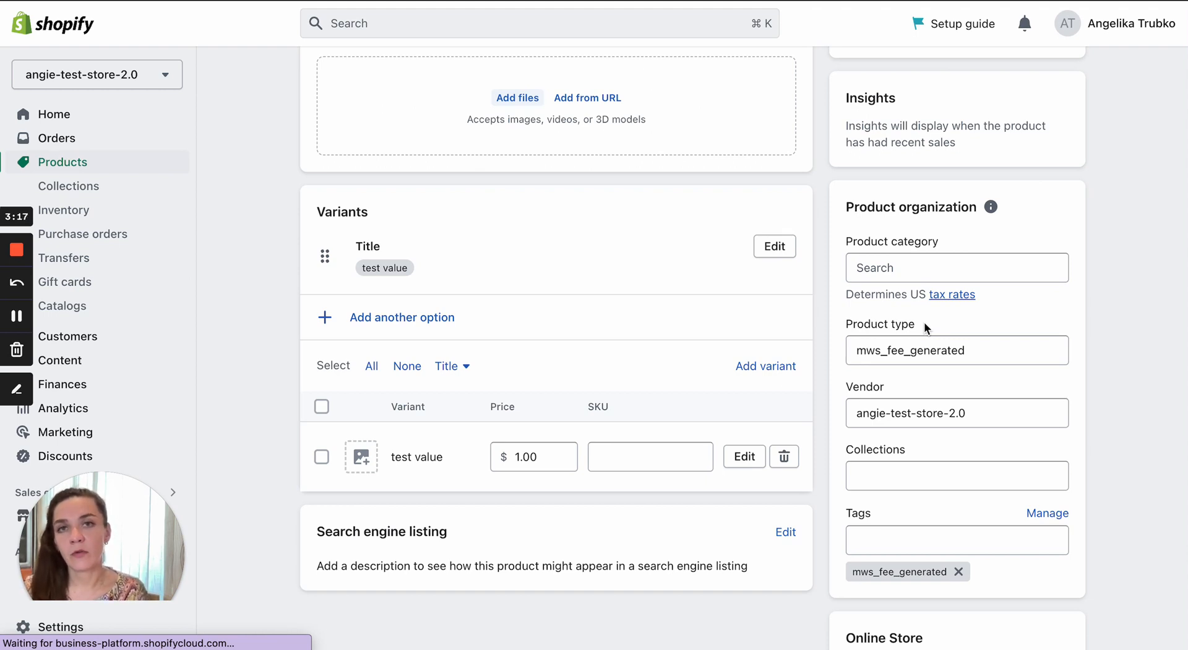
{"action": "mouse_move", "coordinate": [253, 274]}
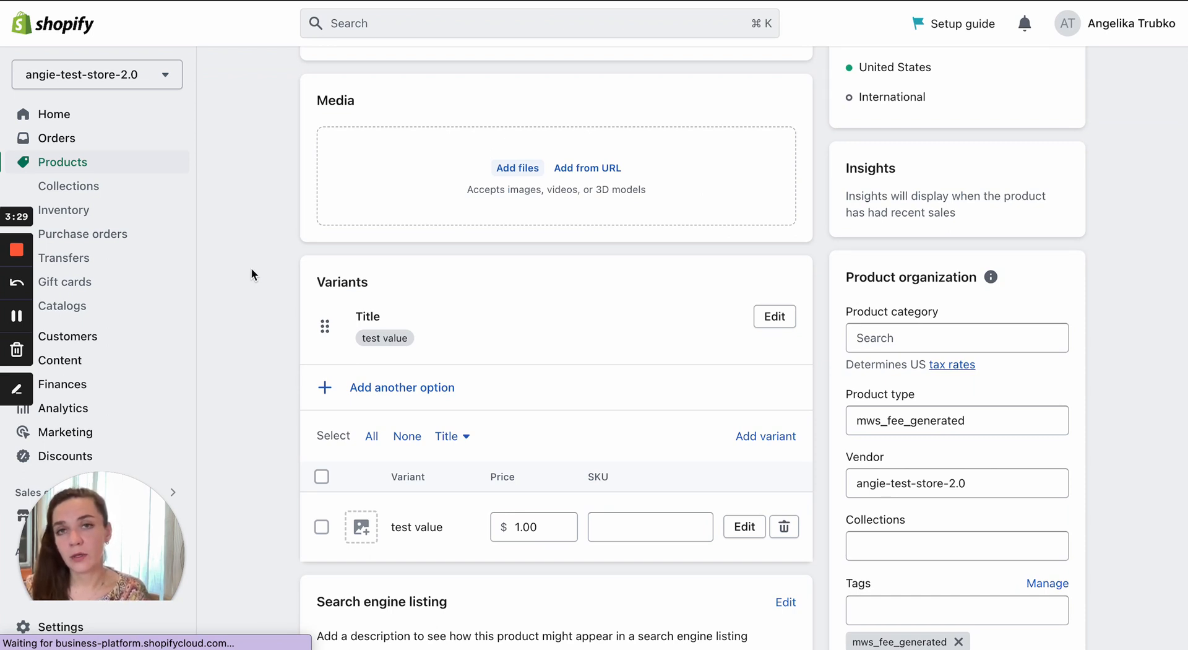
{"action": "scroll", "scroll_direction": "down", "scroll_amount": 3}
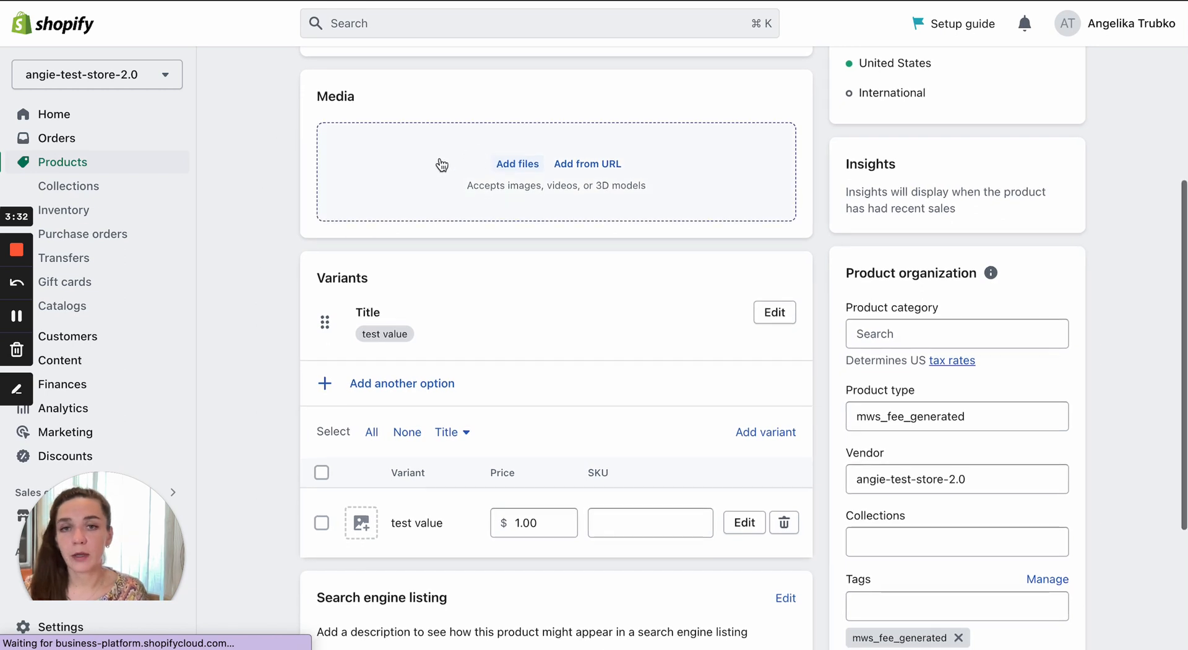
{"action": "mouse_move", "coordinate": [587, 162]}
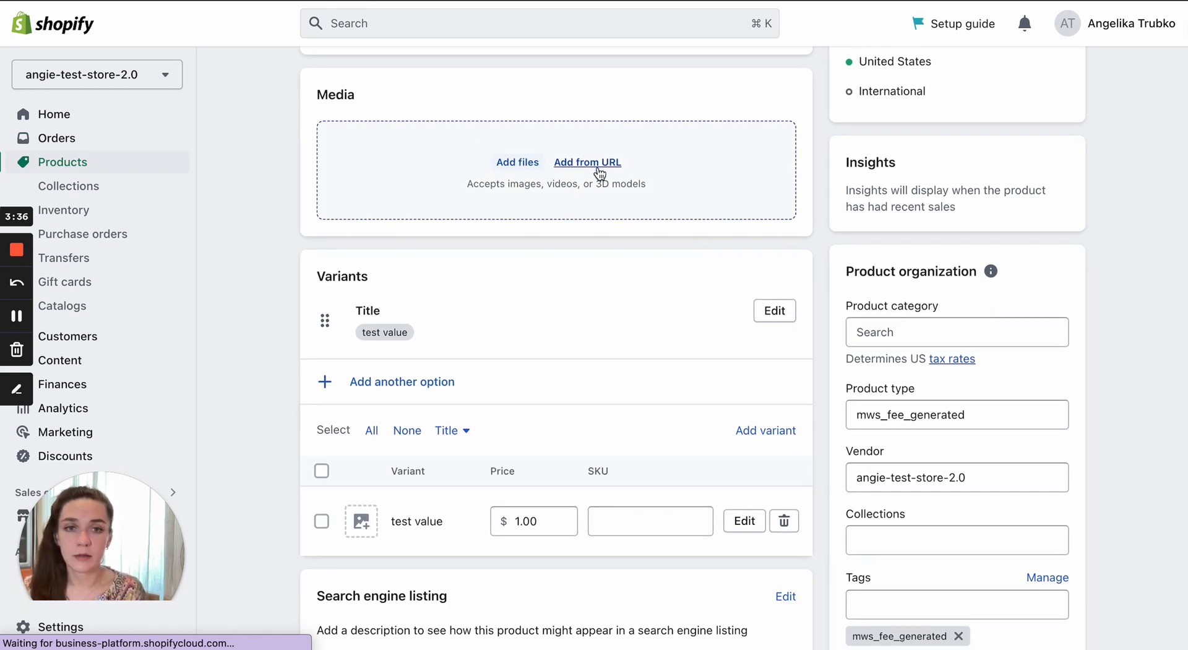
{"action": "scroll", "scroll_direction": "down", "scroll_amount": 3}
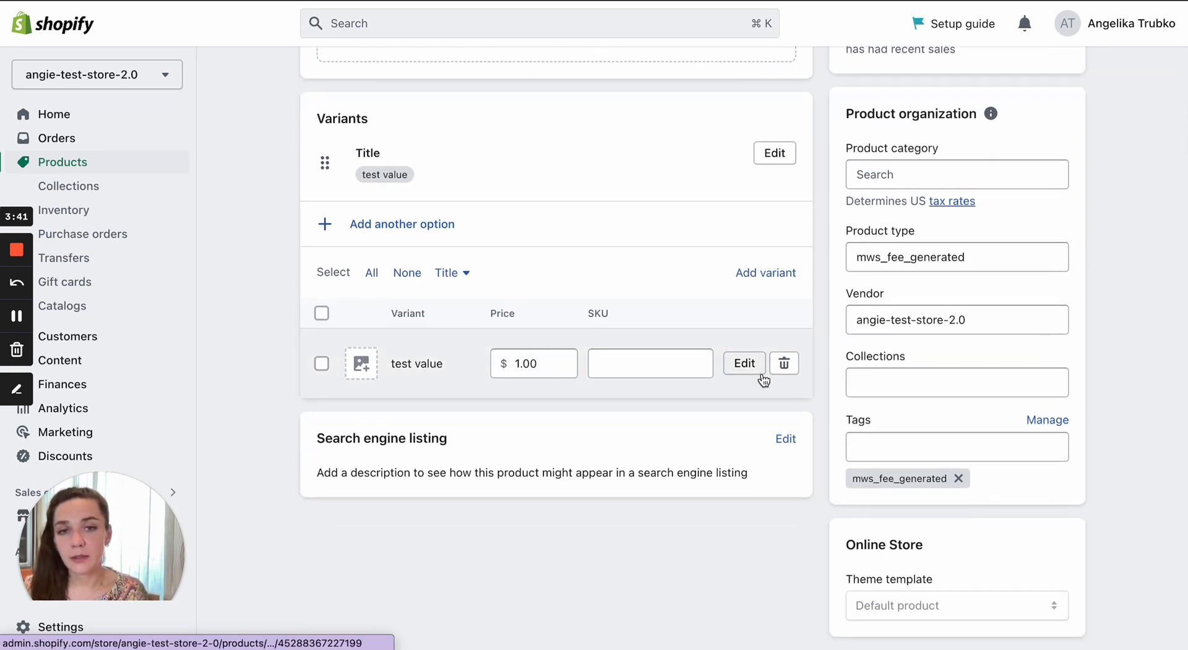
Step: Inspect the 'test value' variant: $1.00 price, untracked inventory and shipping settings
{"action": "left_click", "coordinate": [743, 363]}
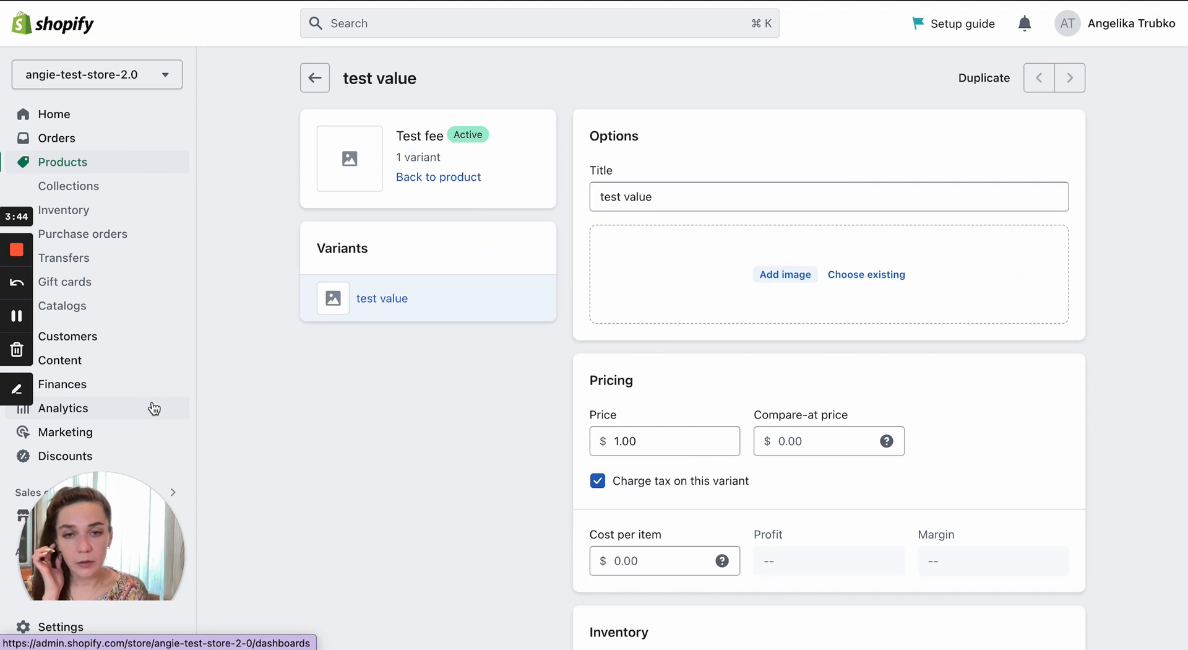
{"action": "scroll", "scroll_direction": "down", "scroll_amount": 3}
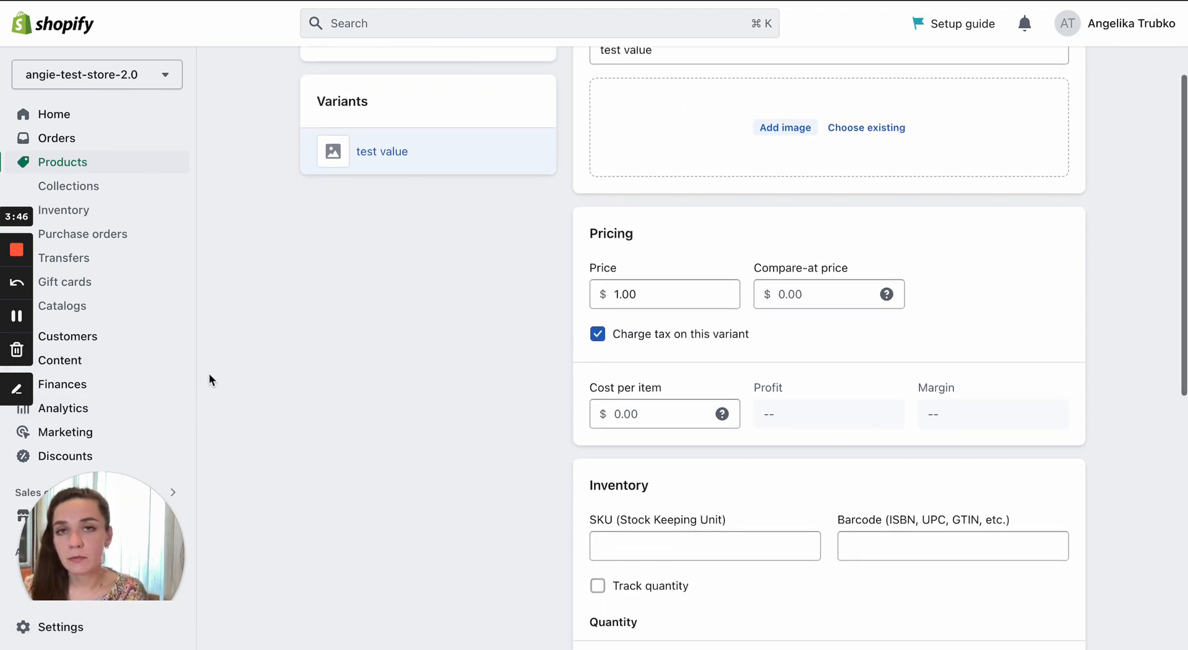
{"action": "scroll", "scroll_direction": "down", "scroll_amount": 3}
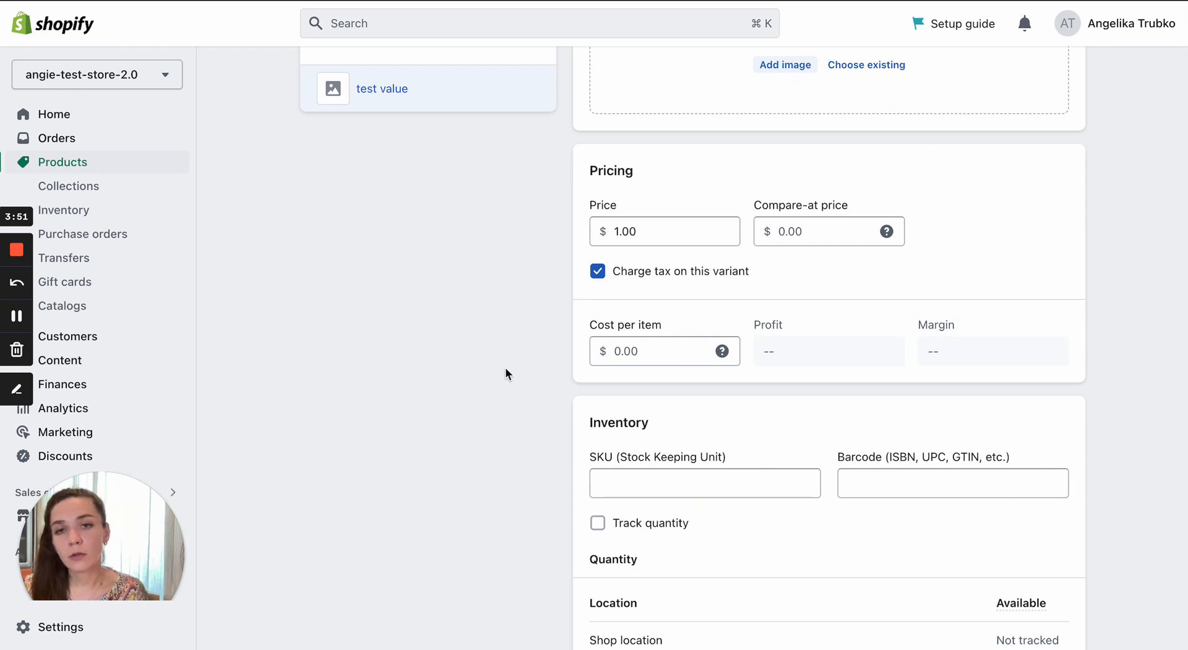
{"action": "mouse_move", "coordinate": [535, 274]}
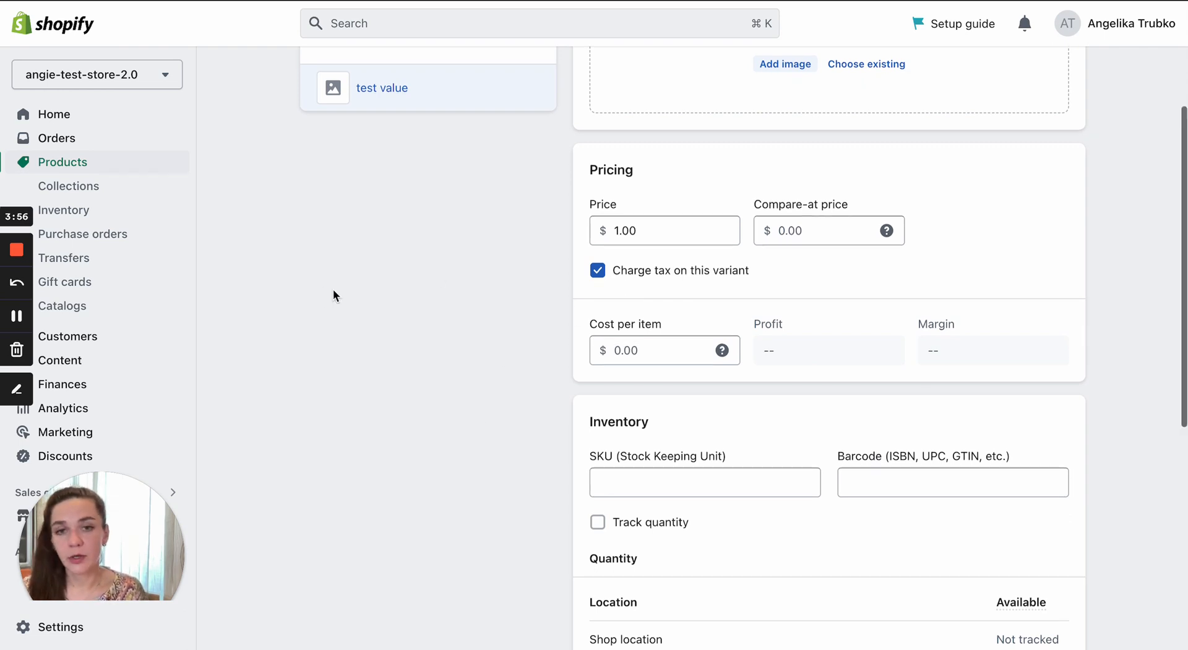
{"action": "scroll", "scroll_direction": "down", "scroll_amount": 3}
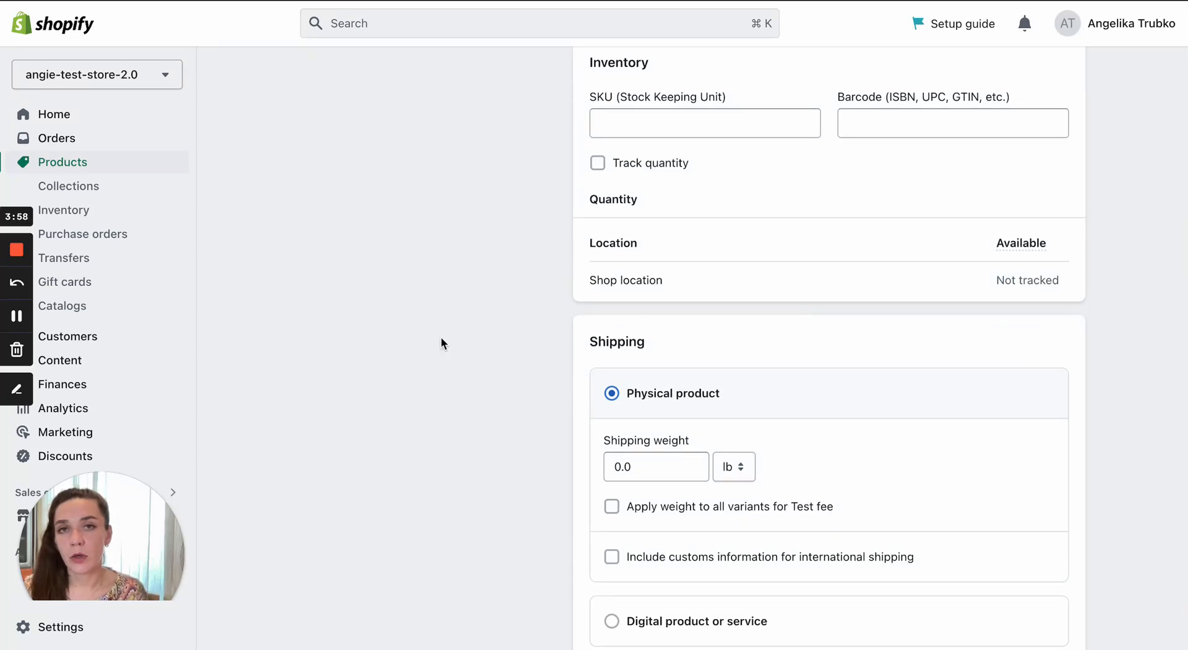
{"action": "mouse_move", "coordinate": [304, 305]}
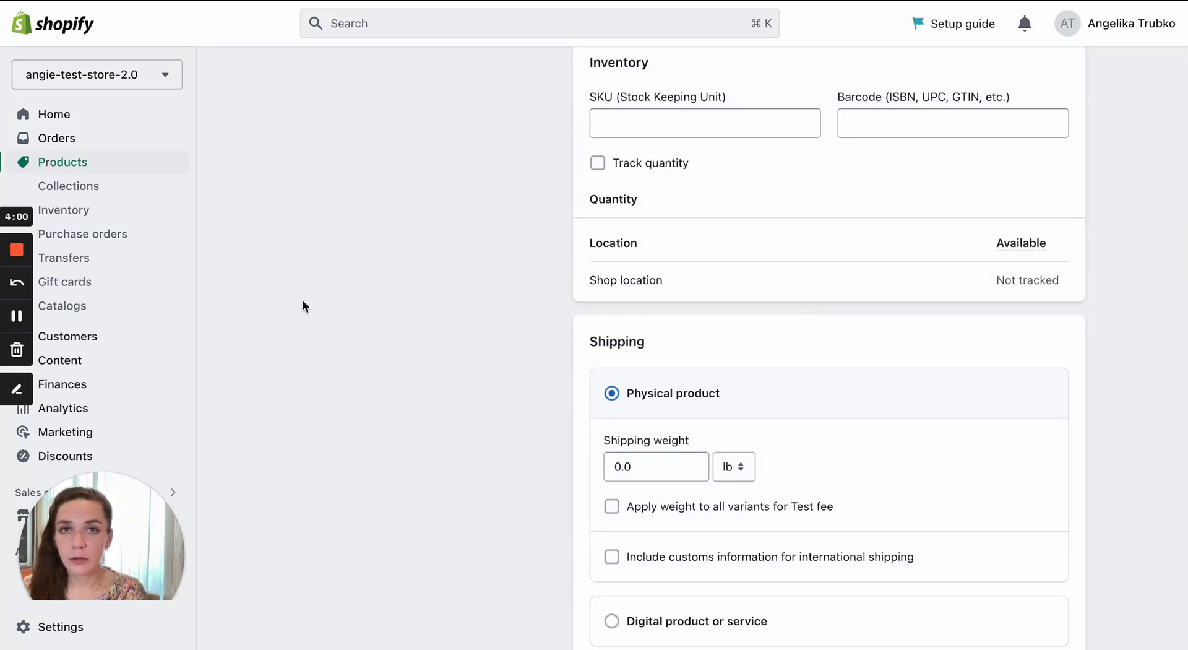
{"action": "scroll", "scroll_direction": "down", "scroll_amount": 3}
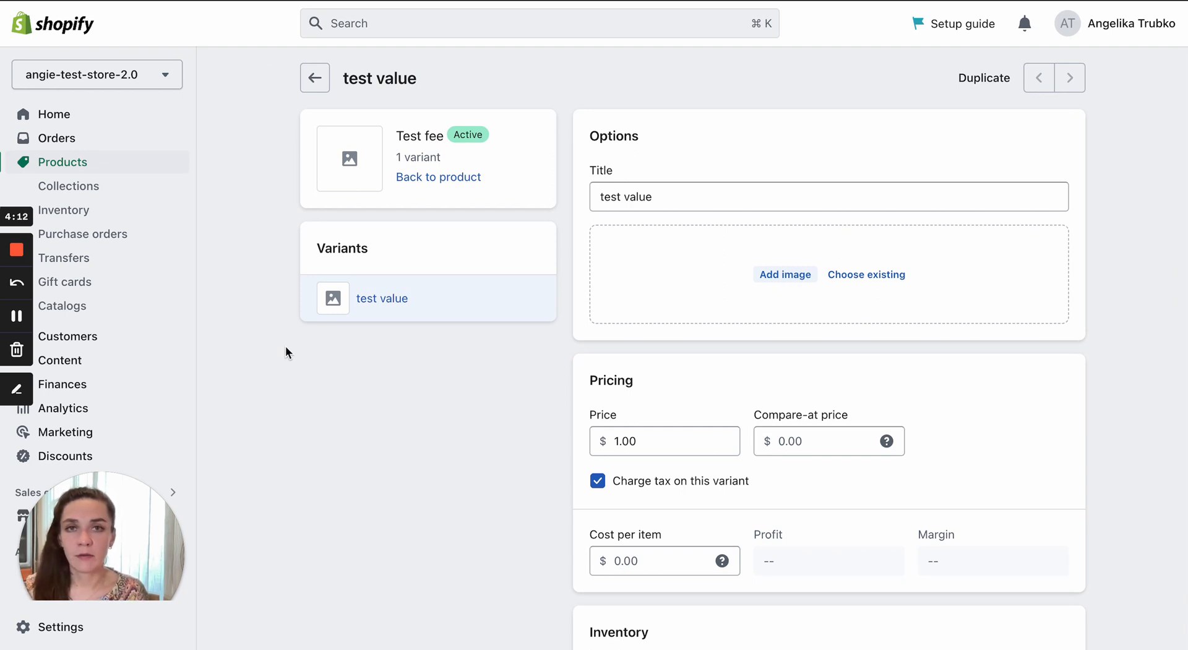
Step: Go back to the Test fee product and review its variants and product organization again
{"action": "left_click", "coordinate": [315, 77]}
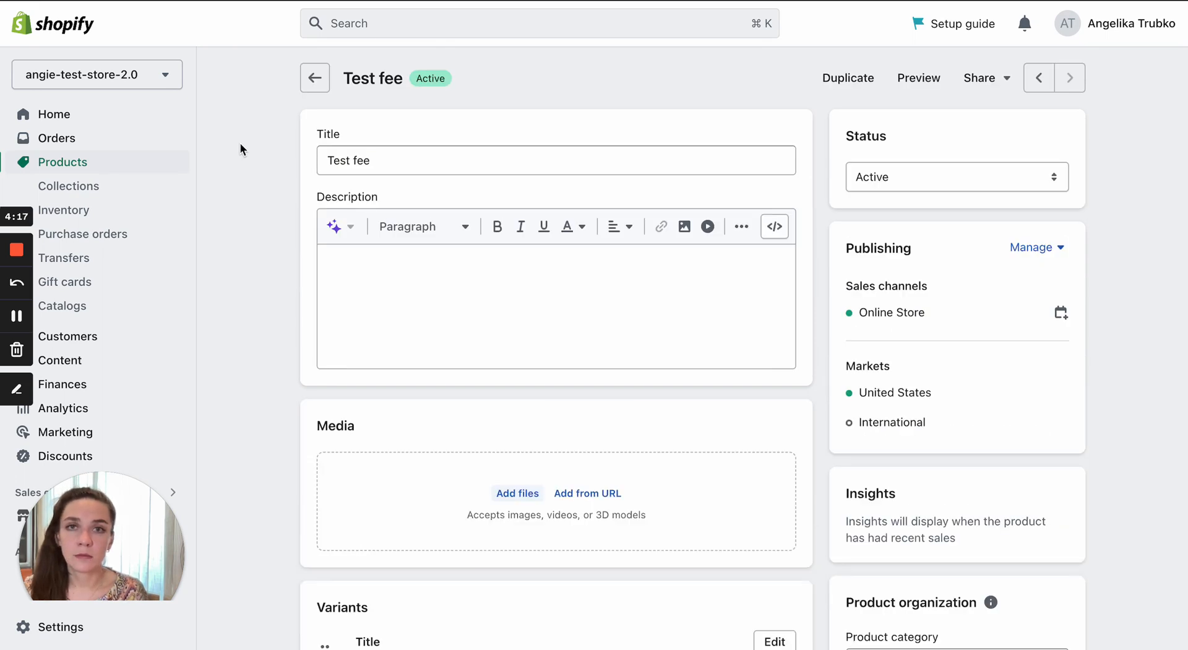
{"action": "mouse_move", "coordinate": [249, 177]}
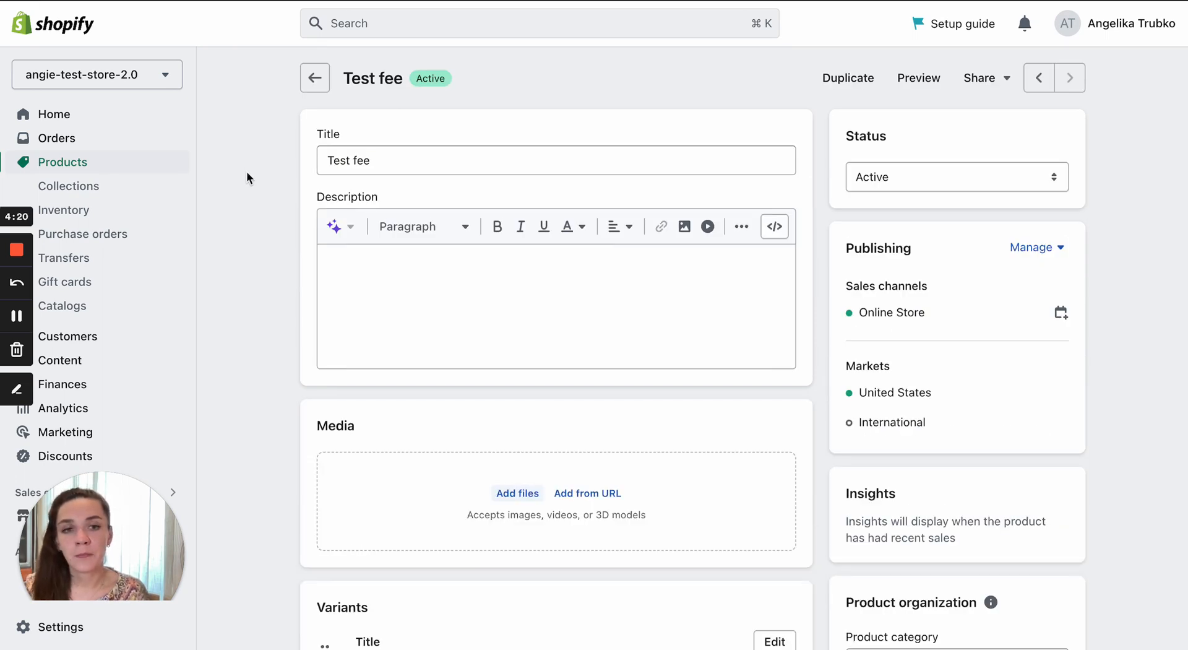
{"action": "scroll", "scroll_direction": "down", "scroll_amount": 3}
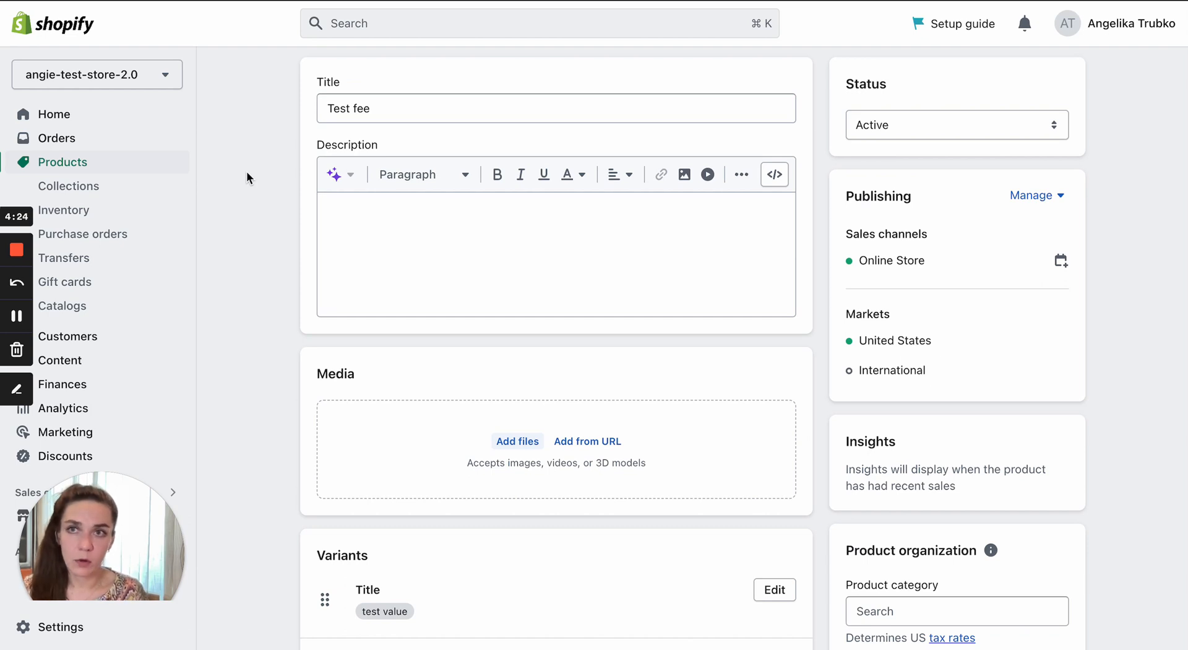
{"action": "scroll", "scroll_direction": "down", "scroll_amount": 3}
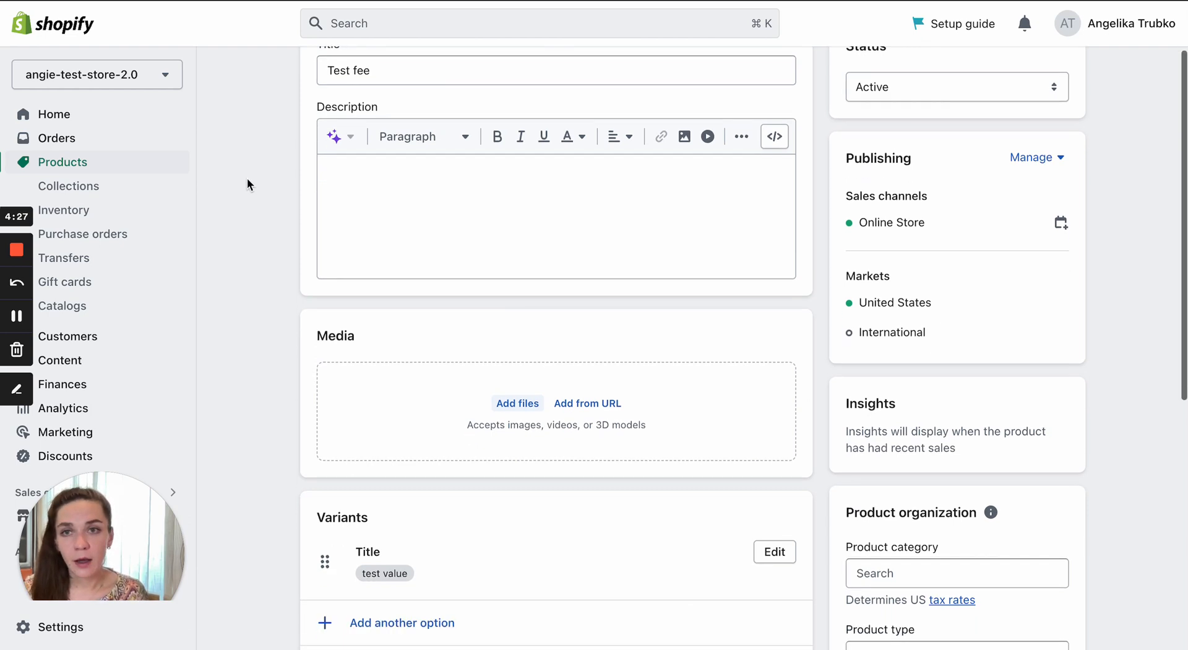
{"action": "scroll", "scroll_direction": "down", "scroll_amount": 3}
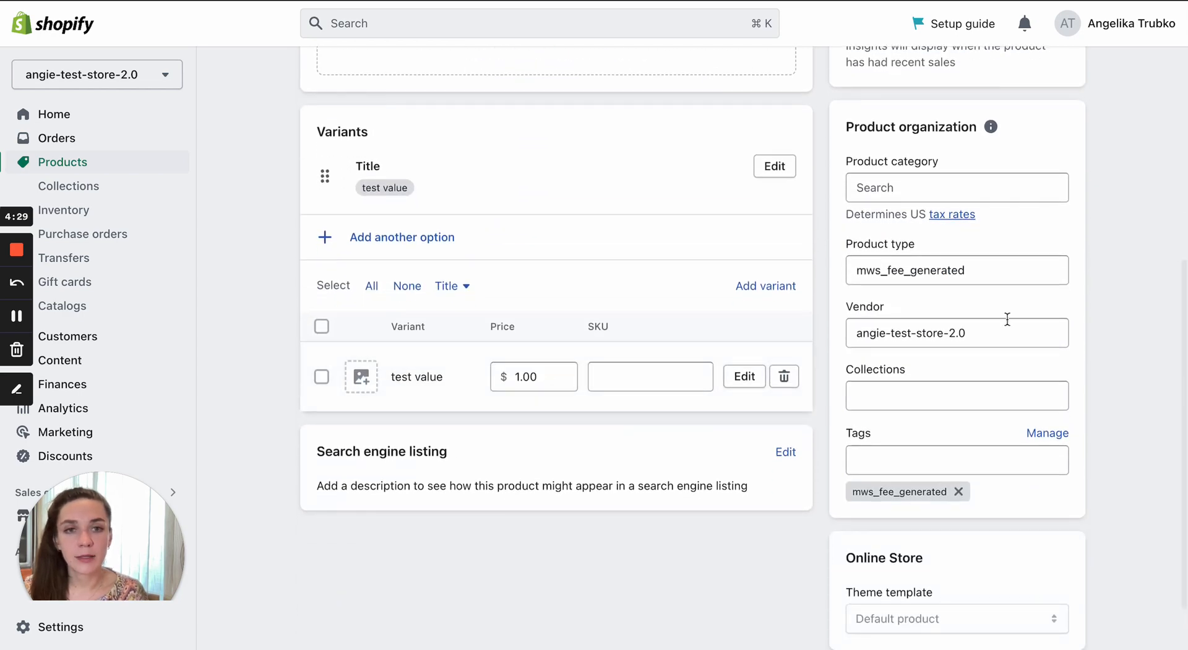